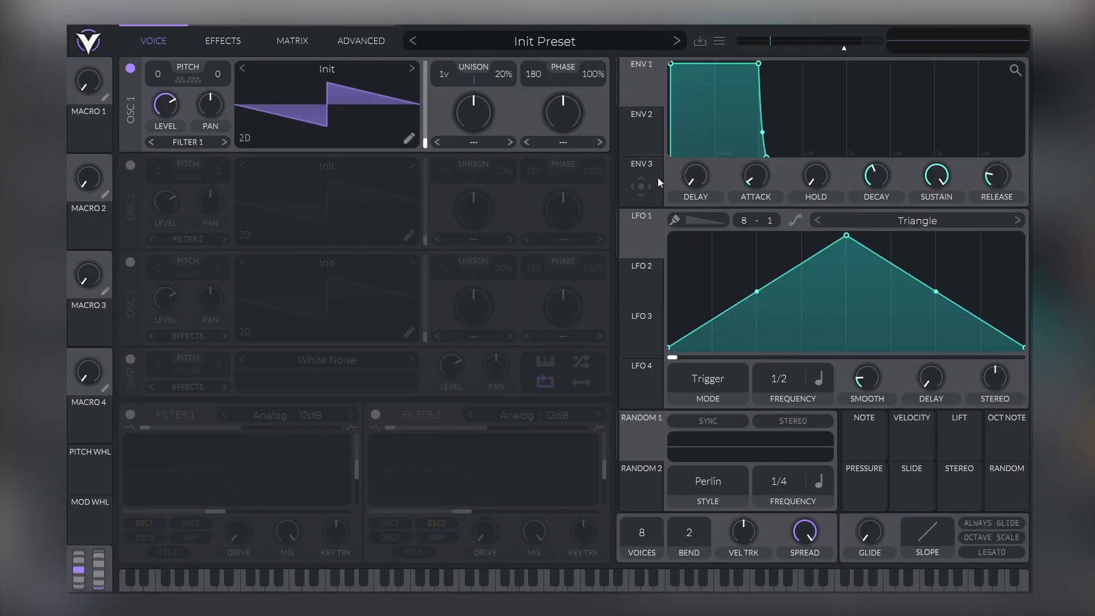
pyautogui.moveTo(611, 180)
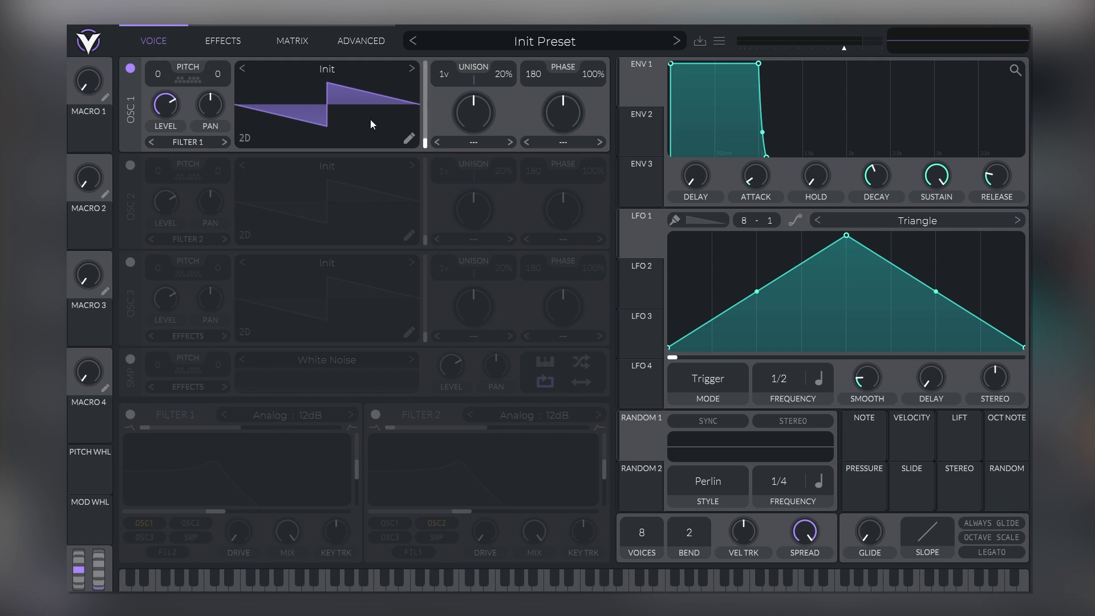
pyautogui.moveTo(335, 76)
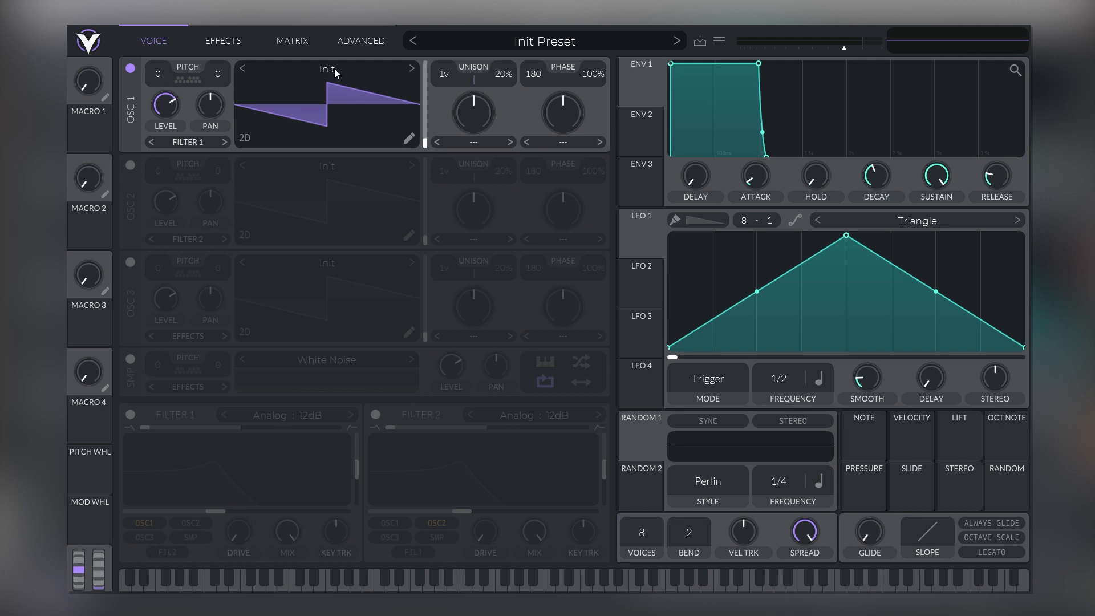
# Load the Basic Shapes sine wavetable into oscillator 1 in place of the saw
pyautogui.click(326, 68)
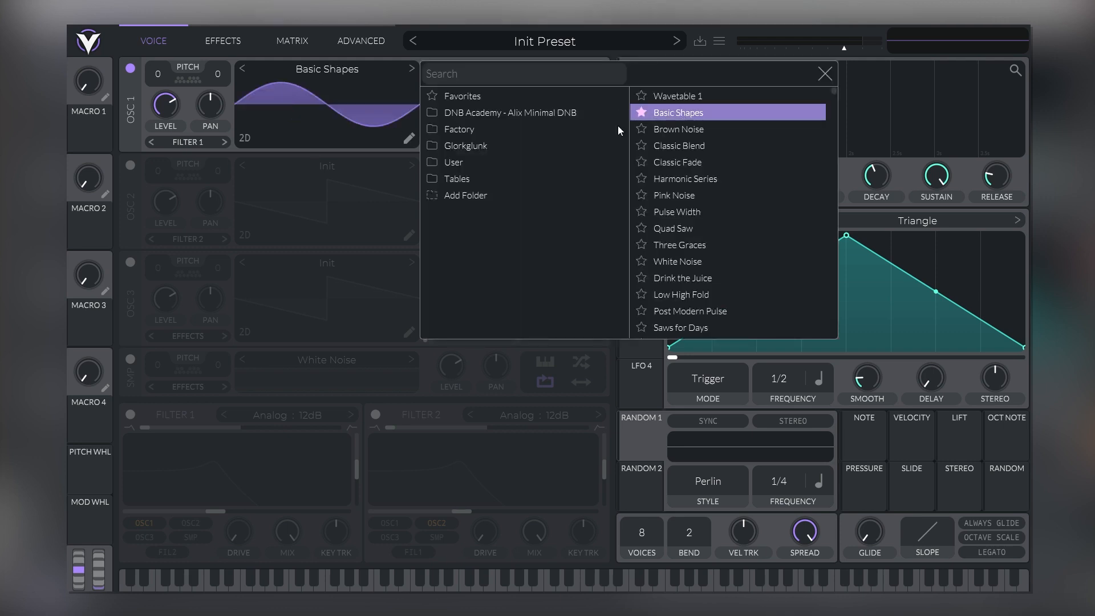
pyautogui.click(823, 73)
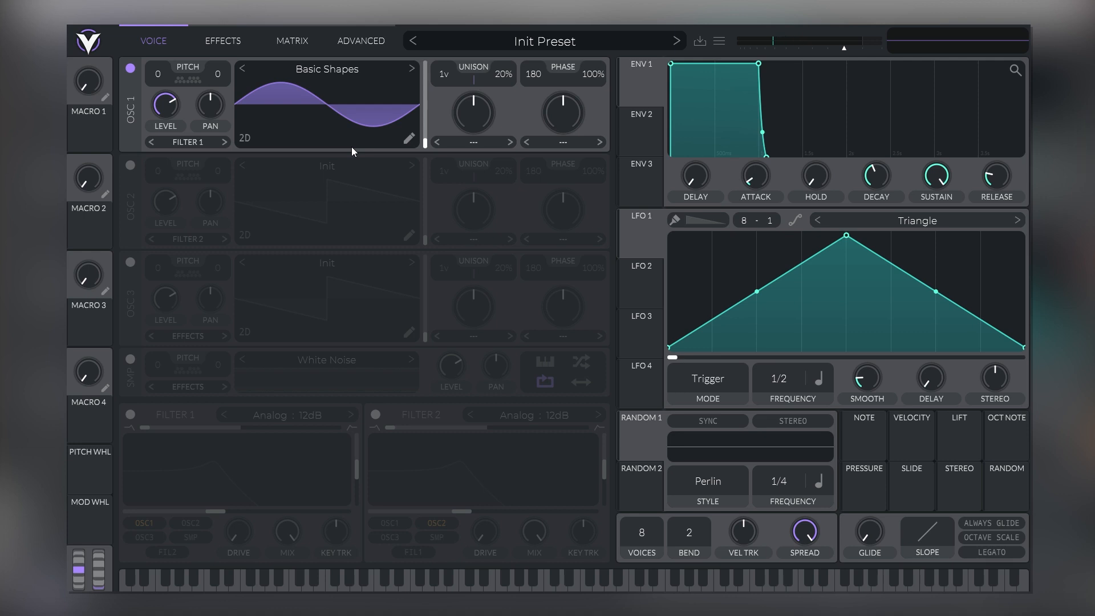
pyautogui.moveTo(384, 148)
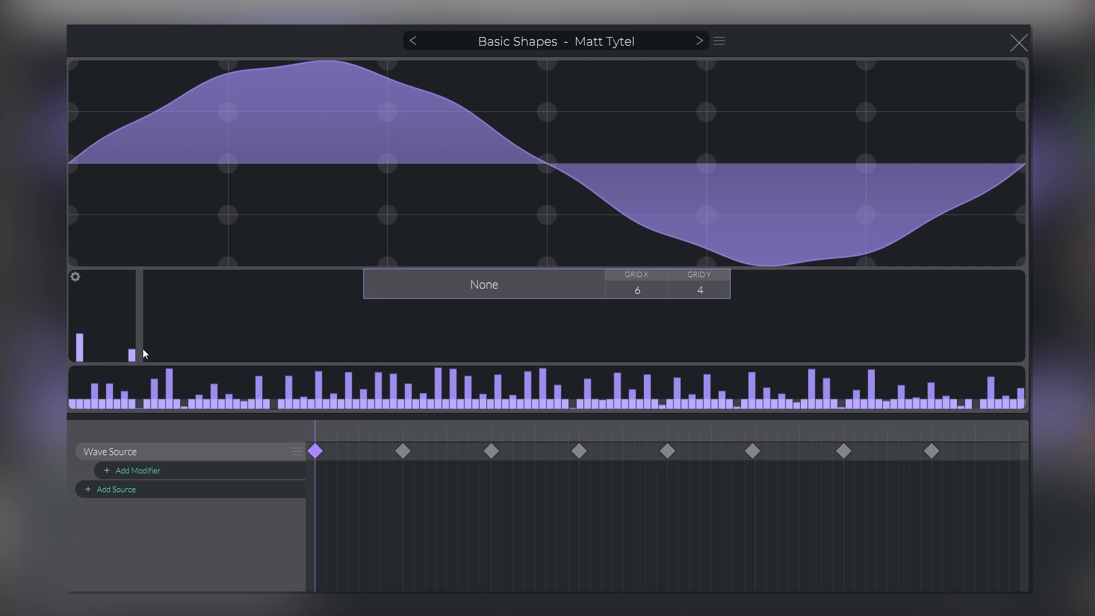
# Raise a harmonic in OSC 1's sine spectrum and leave the wavetable editor
pyautogui.click(1017, 42)
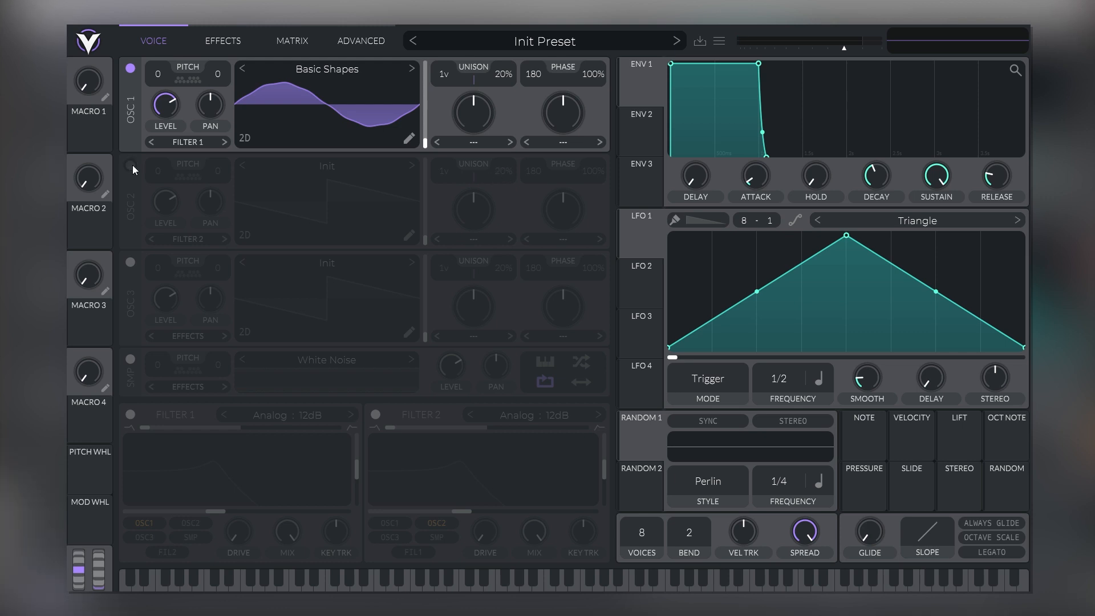
# Enable OSC 2 with 13 unison voices into Filter 2, driven by a rising LFO 2 ramp at 2/1
pyautogui.click(130, 169)
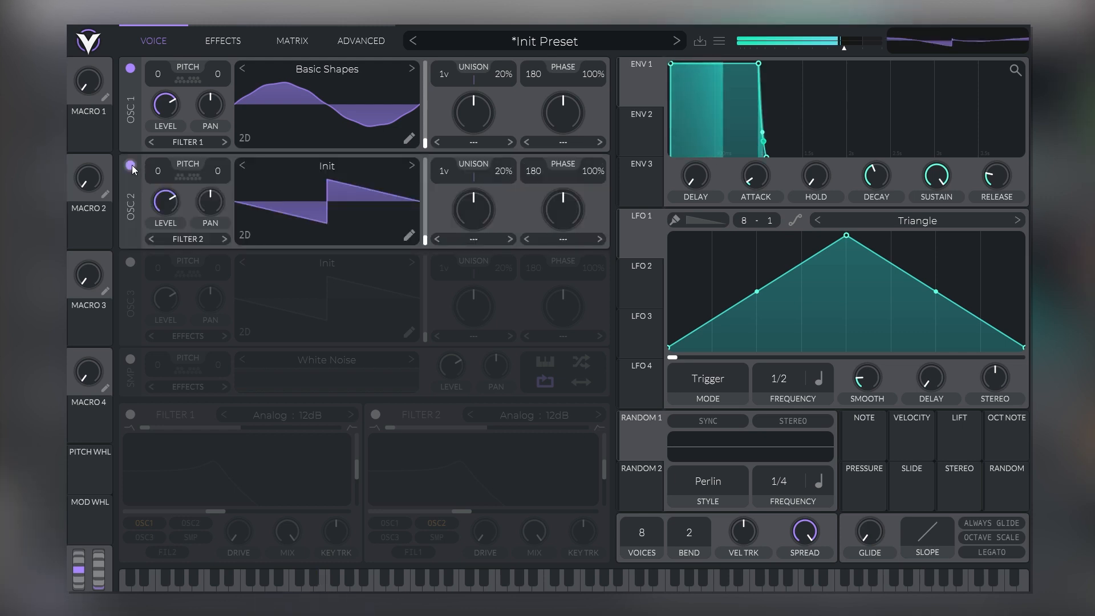
pyautogui.click(129, 167)
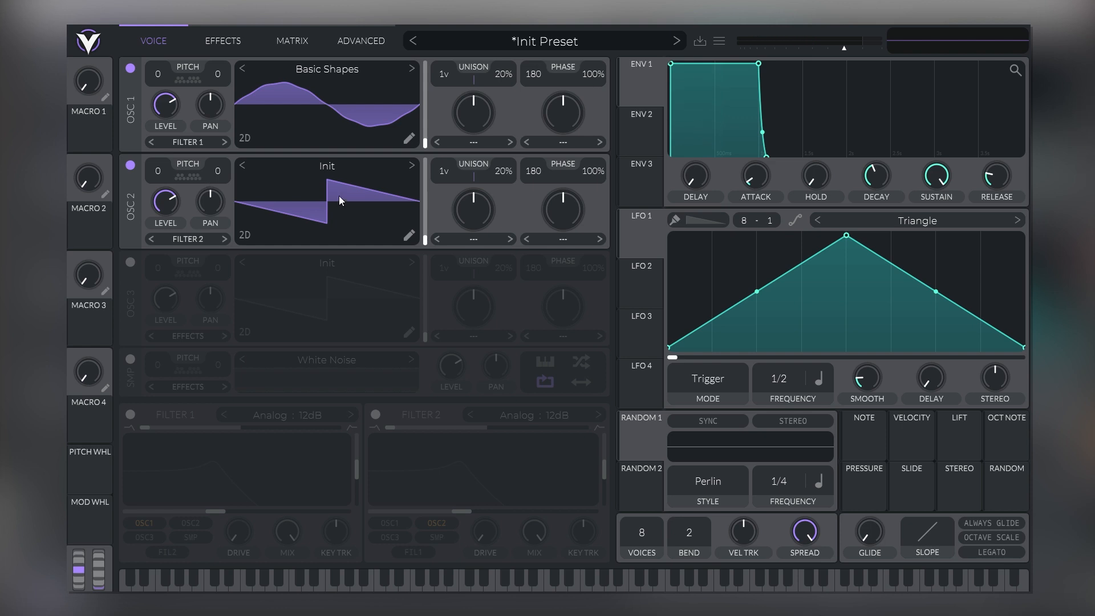
pyautogui.moveTo(330, 212)
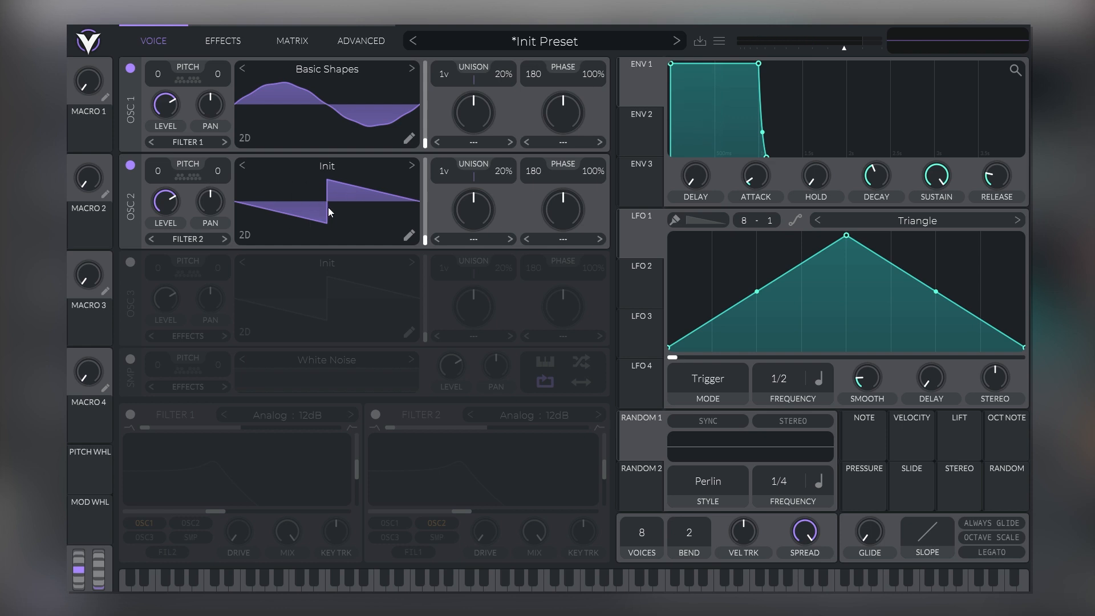
pyautogui.moveTo(361, 232)
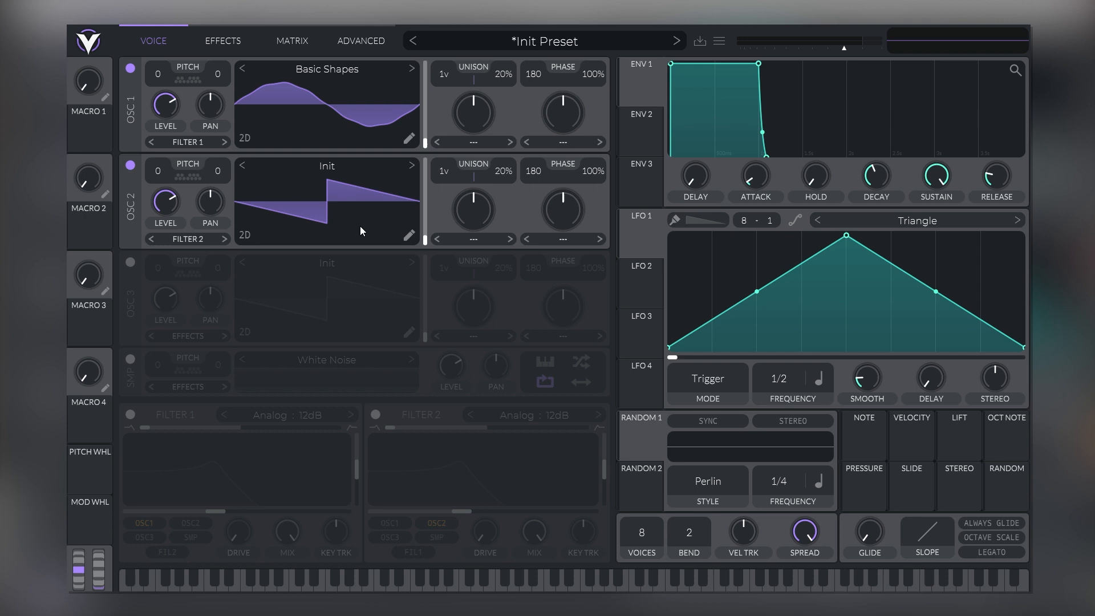
pyautogui.click(375, 413)
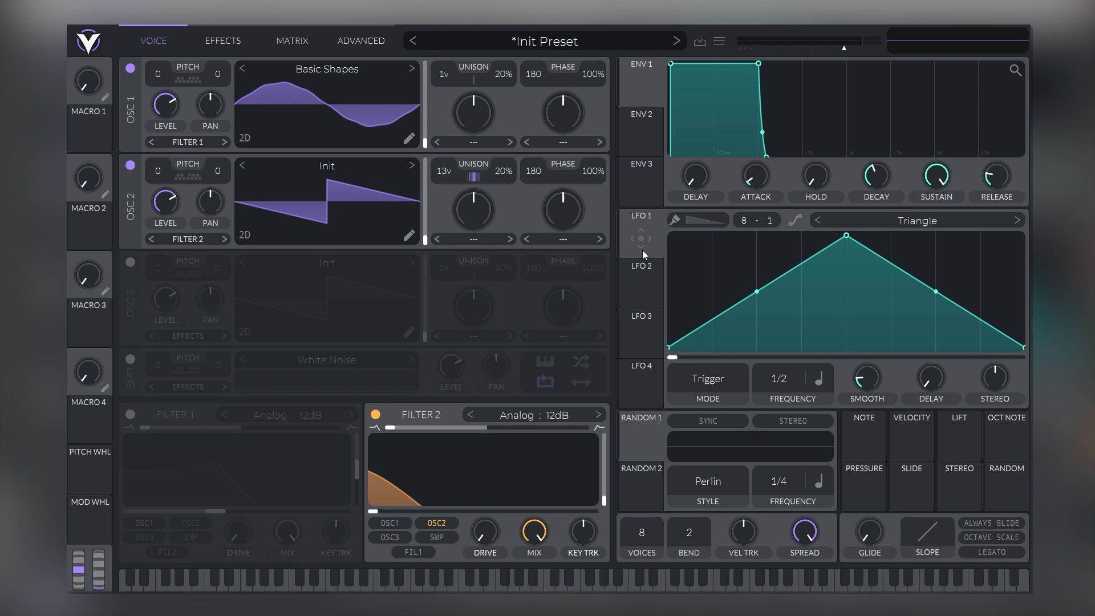
pyautogui.click(638, 283)
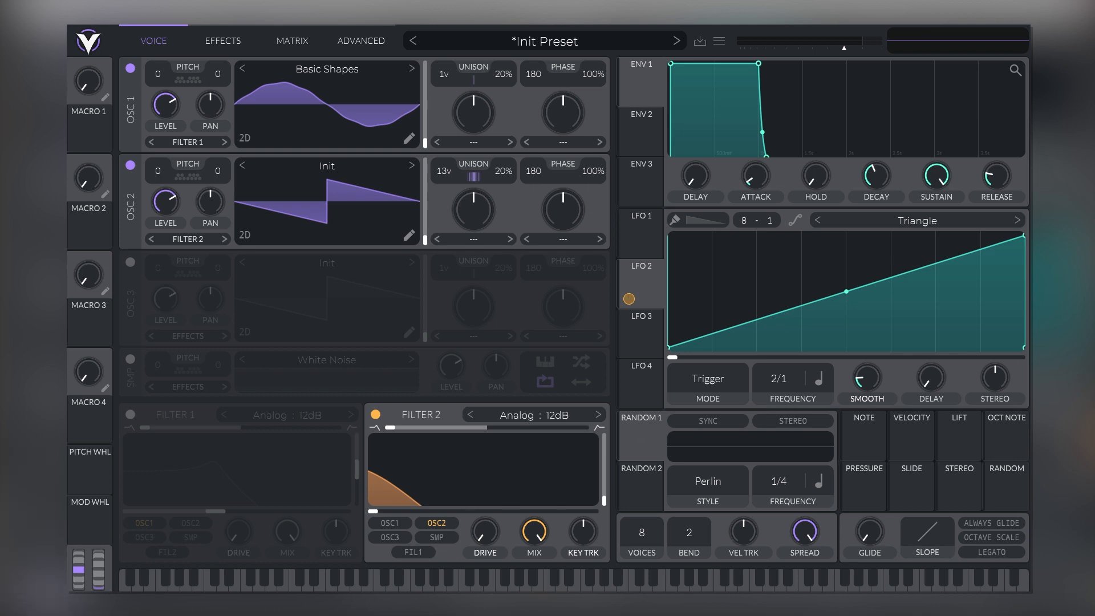
pyautogui.moveTo(866, 377)
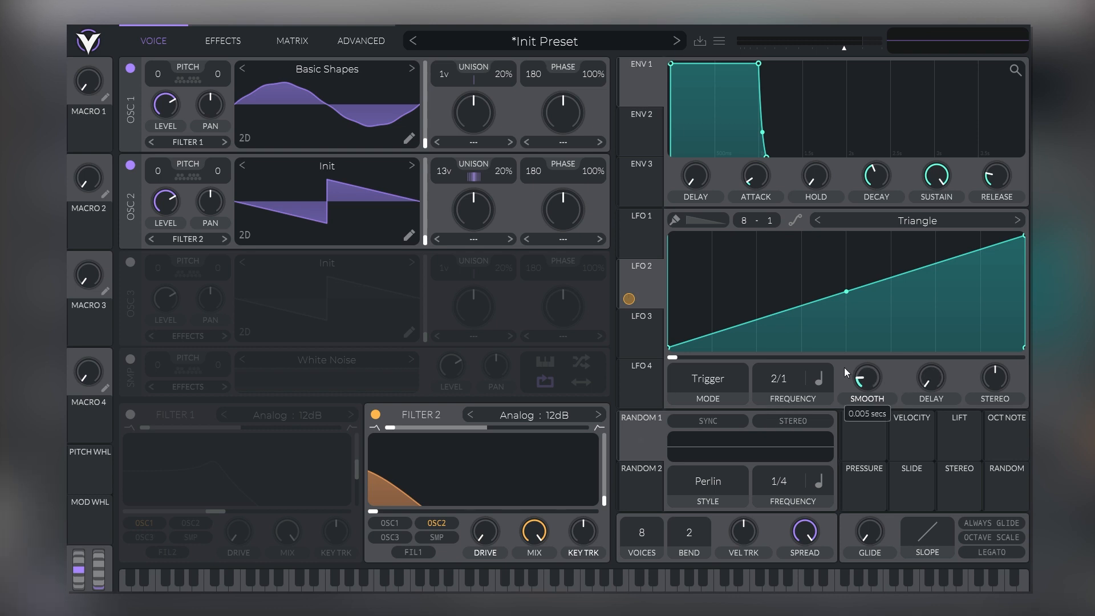
pyautogui.click(322, 586)
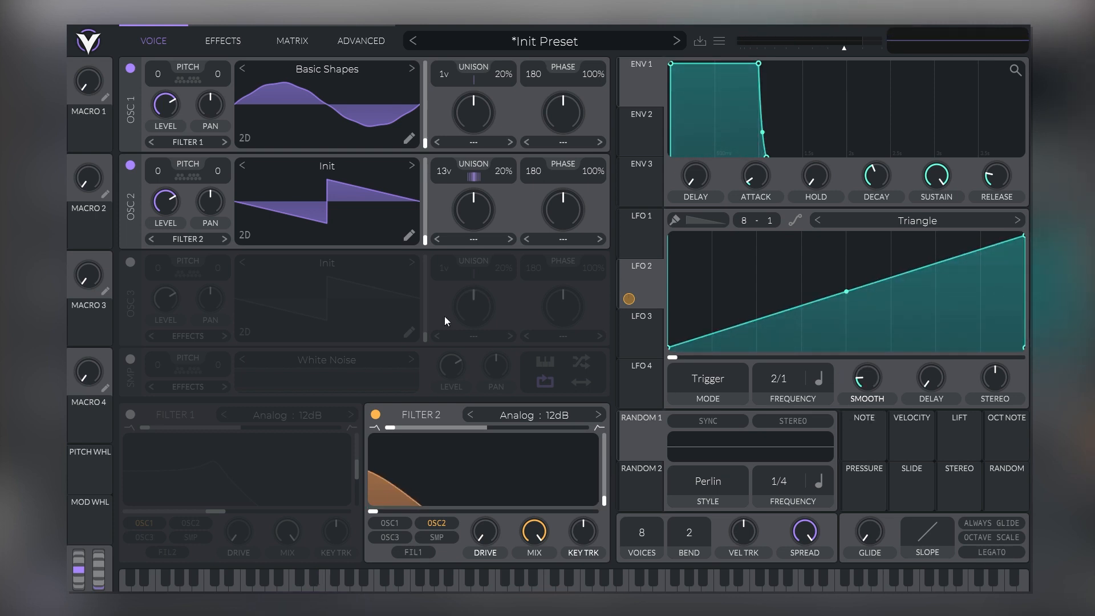
# Enable the sampler with the BART noise sample and mute OSC 2
pyautogui.click(129, 359)
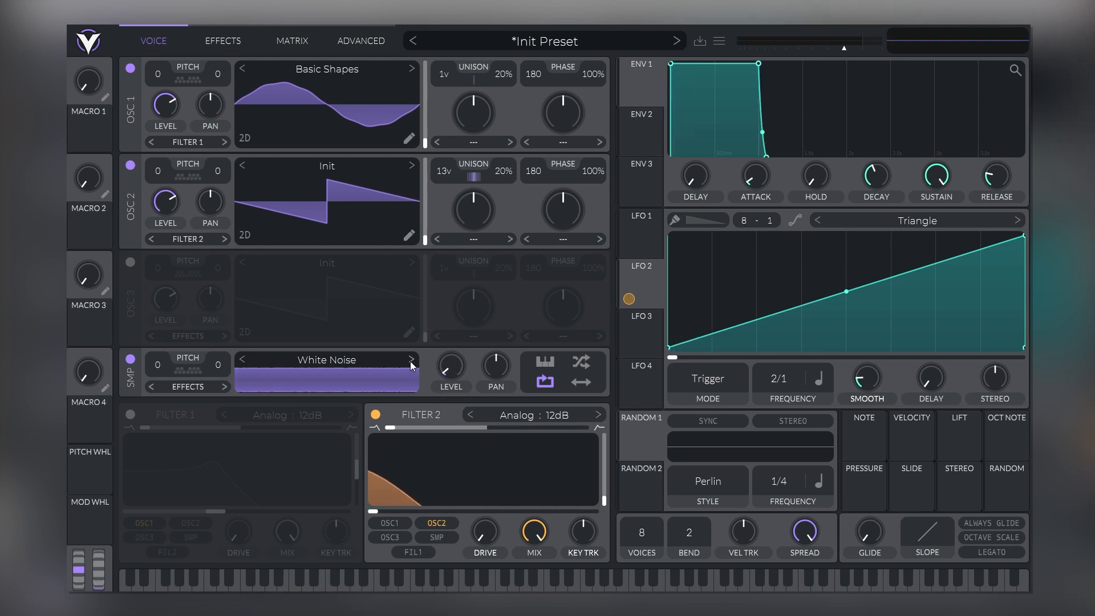
pyautogui.click(412, 359)
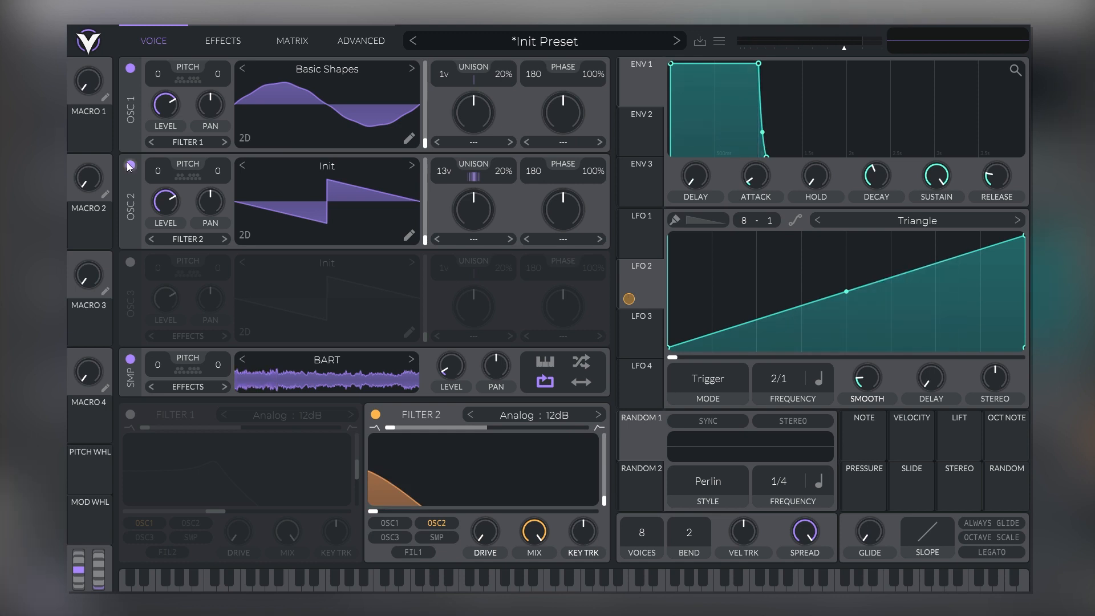
pyautogui.click(128, 167)
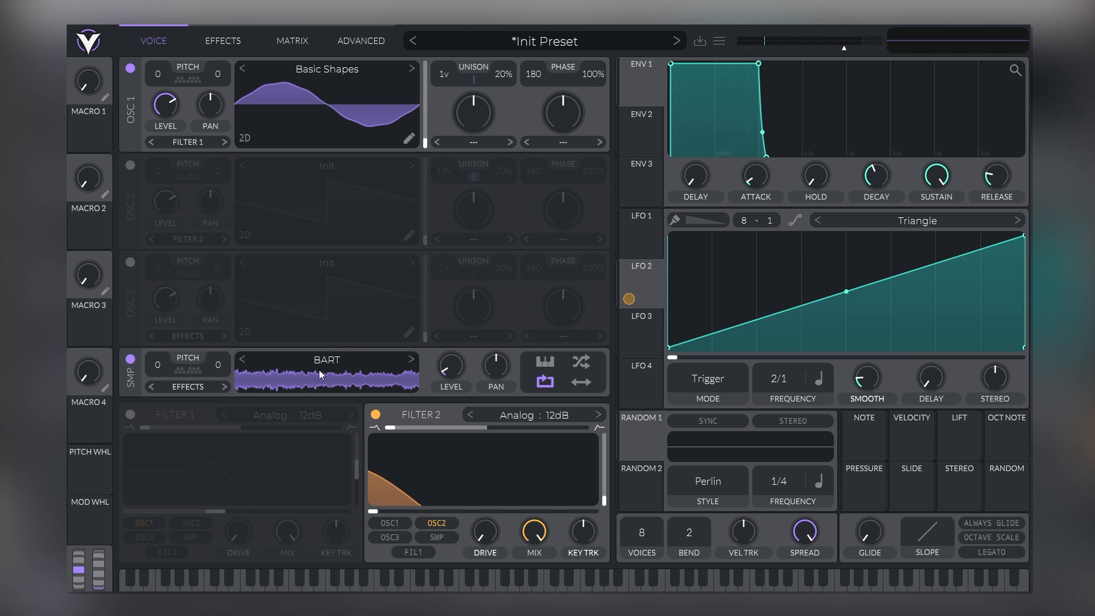
pyautogui.click(223, 41)
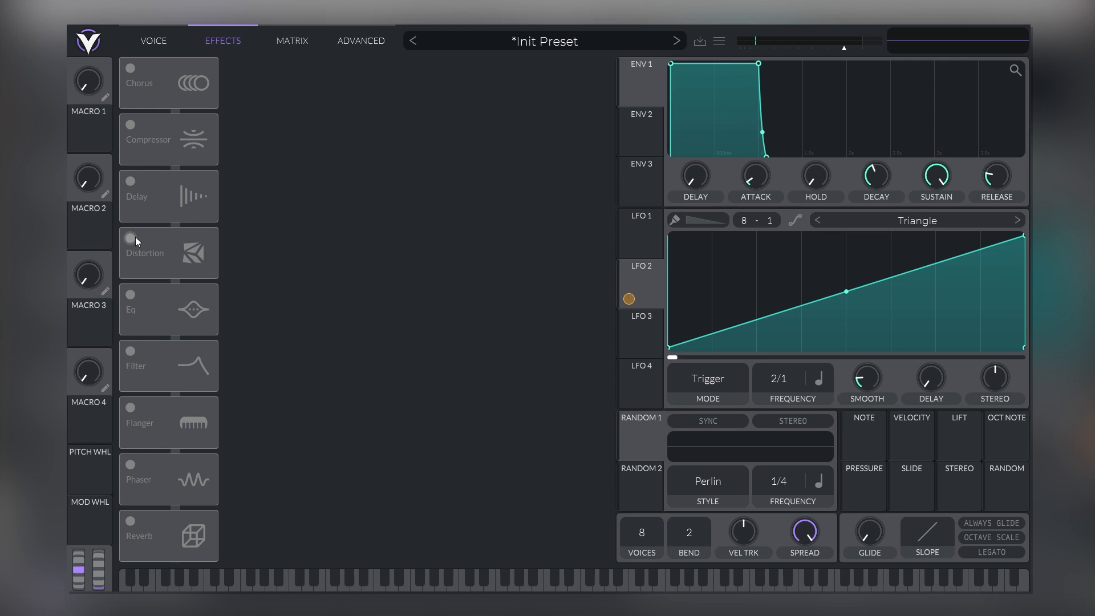
# Enable the distortion effect and raise its drive
pyautogui.click(129, 239)
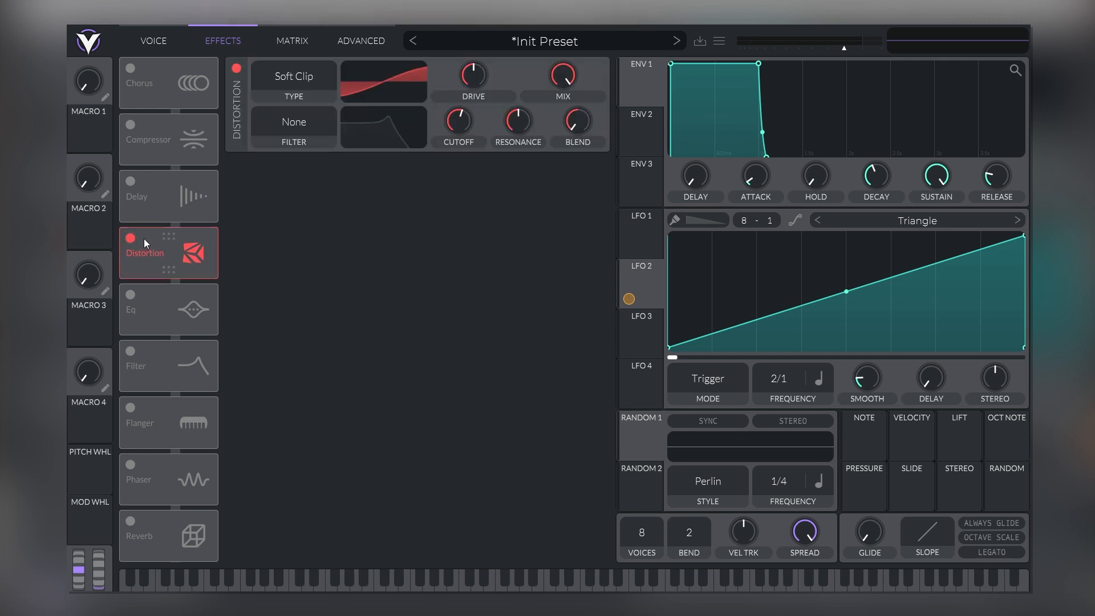
pyautogui.click(153, 41)
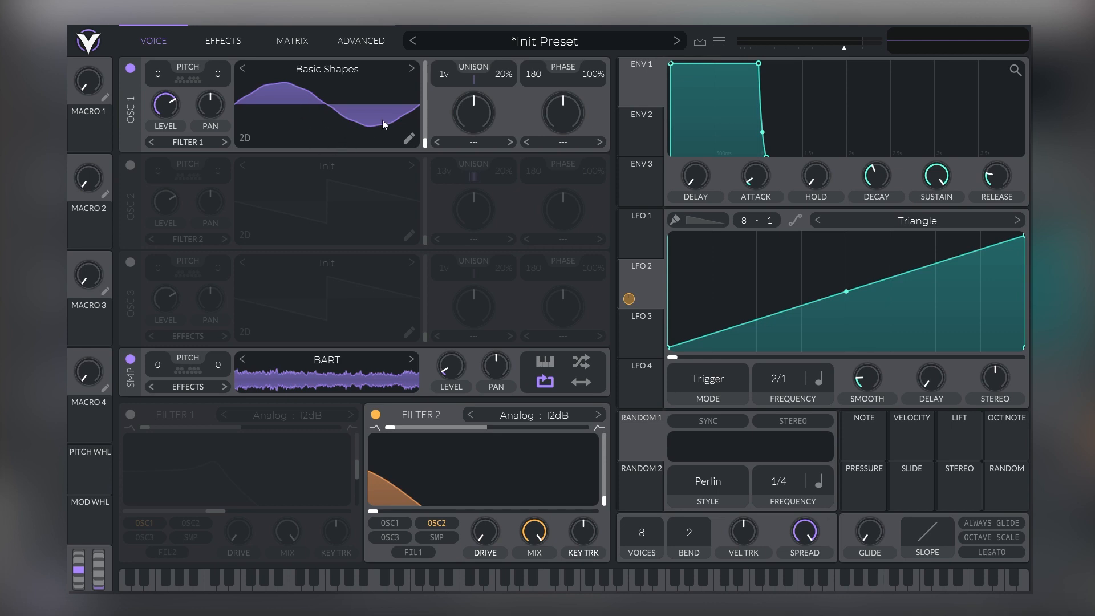
pyautogui.click(223, 41)
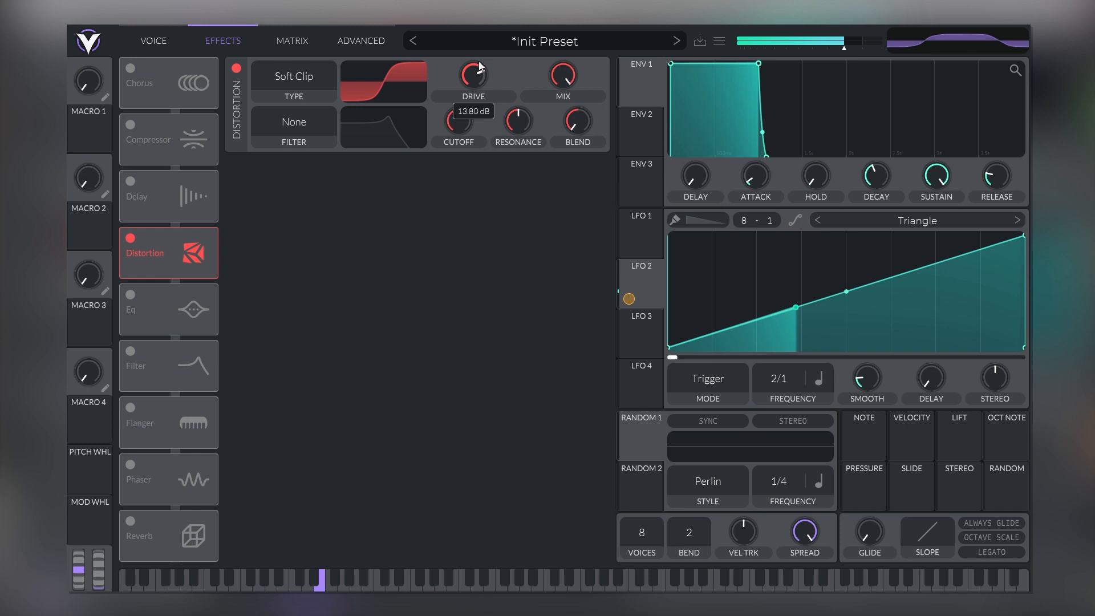
pyautogui.click(153, 41)
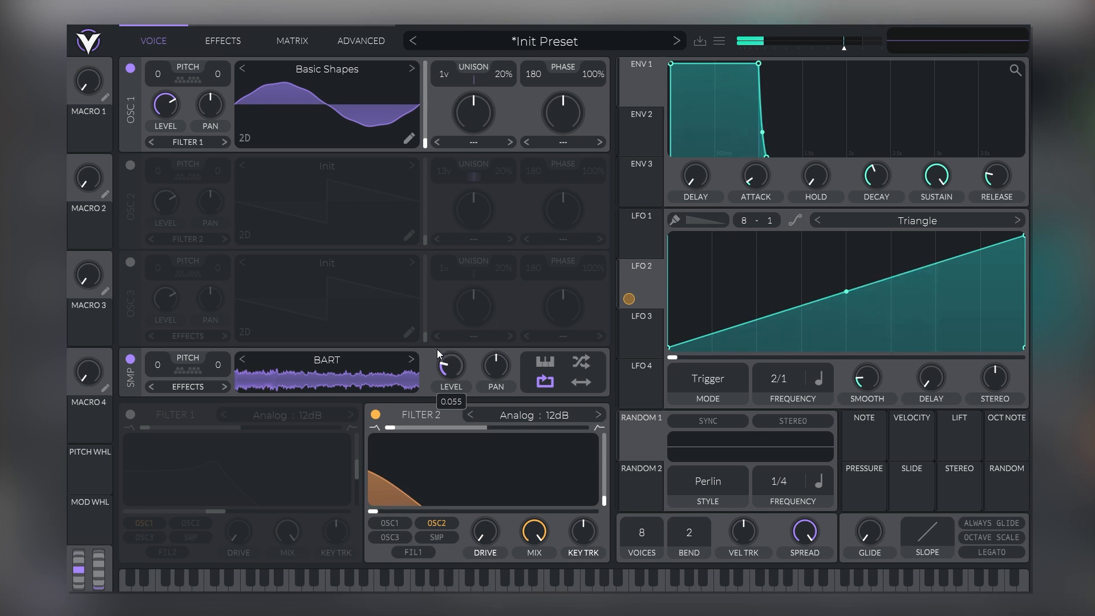
pyautogui.moveTo(255, 349)
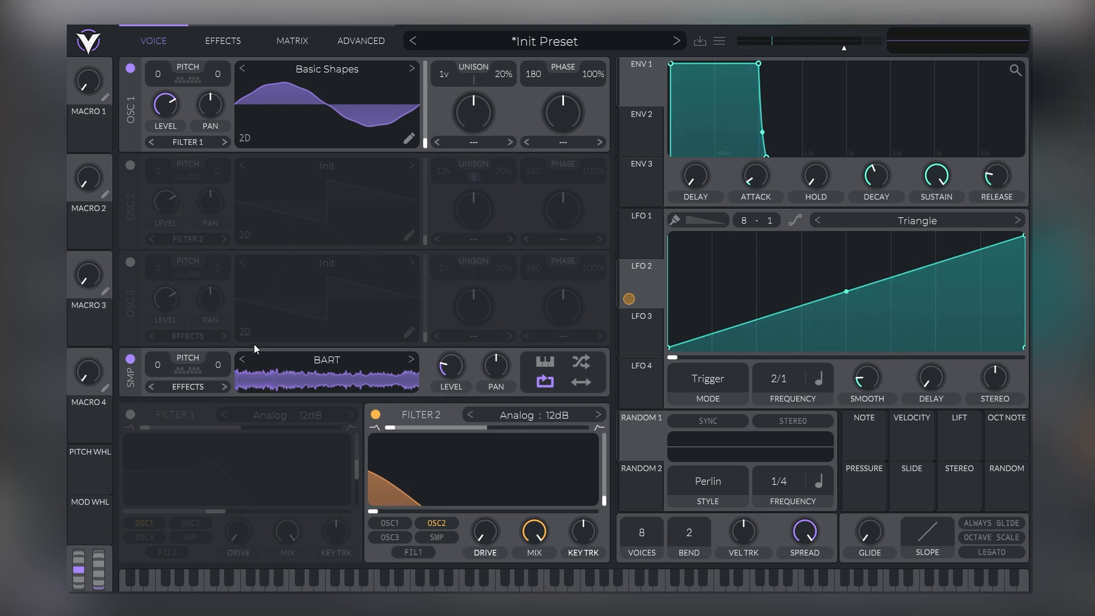
# Audition further noise samples and switch OSC 2's unison saw back on alongside the sine
pyautogui.click(411, 359)
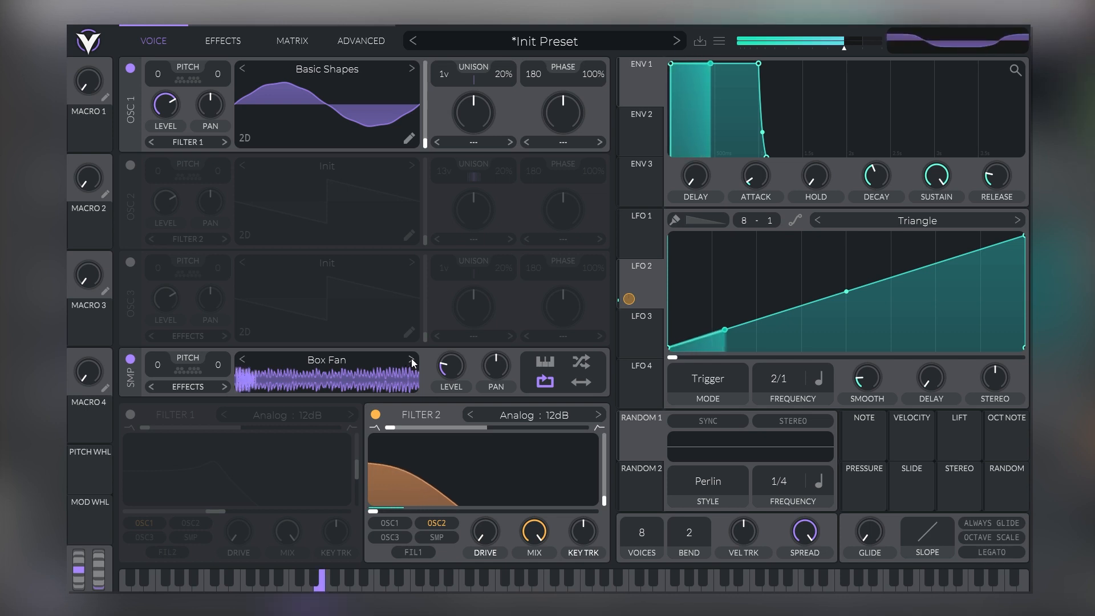
pyautogui.click(412, 359)
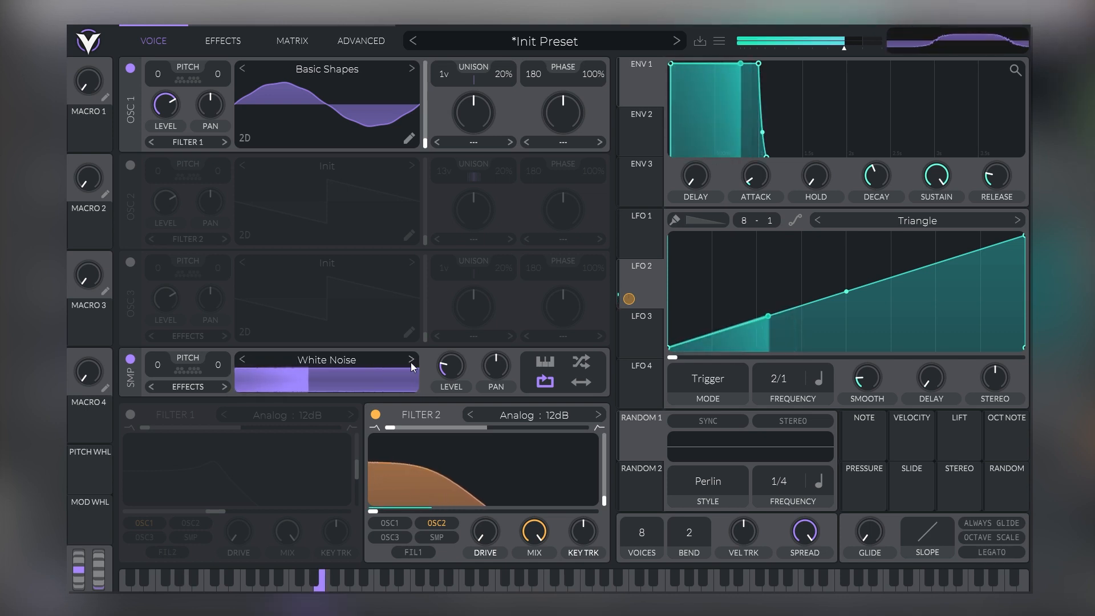
pyautogui.click(412, 359)
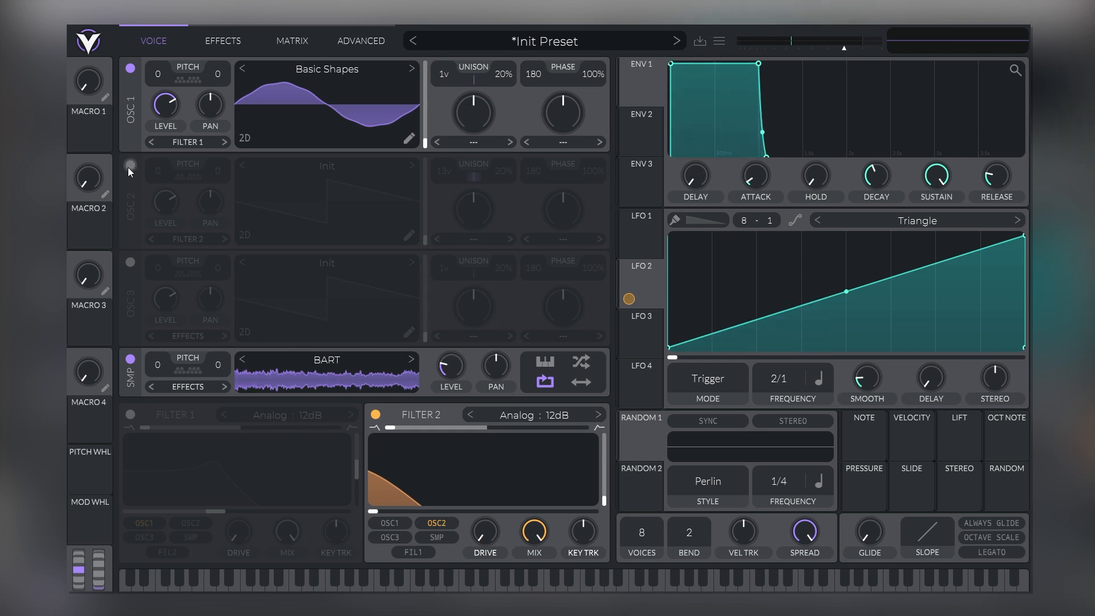
pyautogui.click(129, 164)
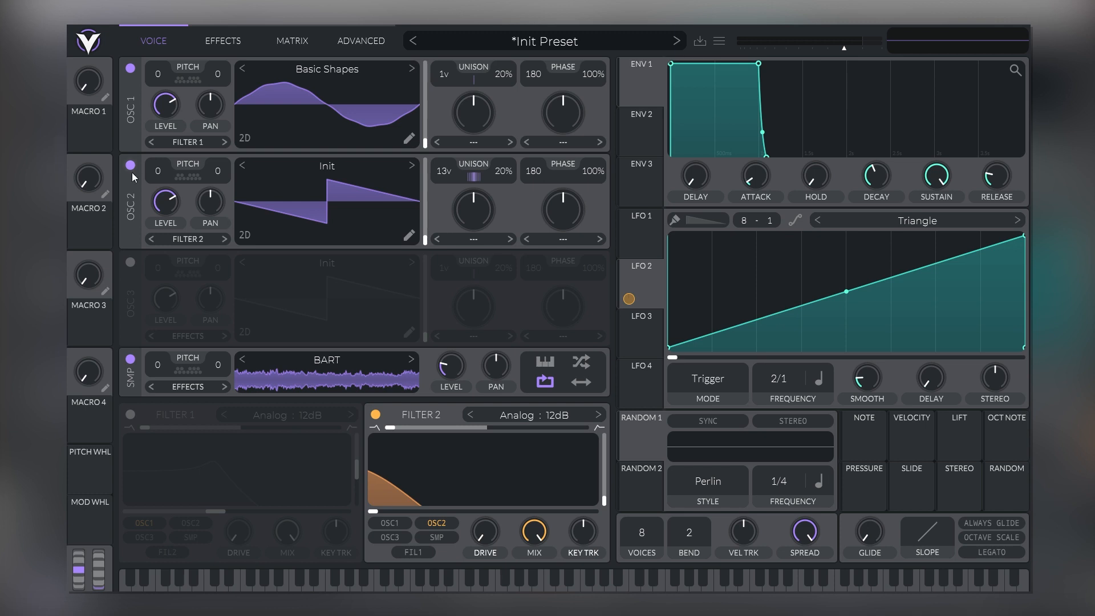
pyautogui.click(129, 166)
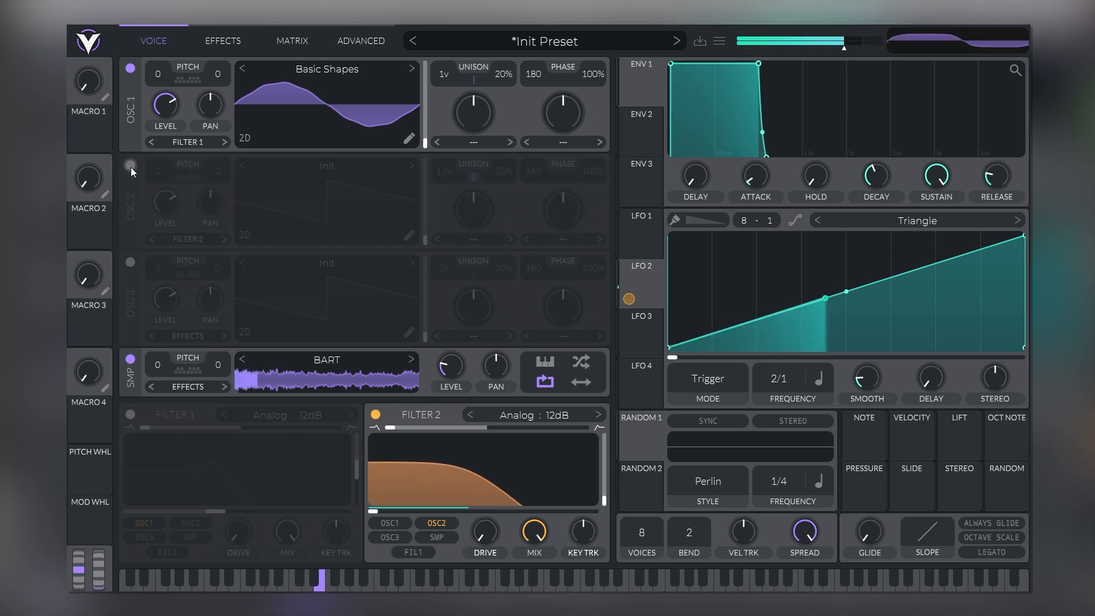
pyautogui.click(128, 166)
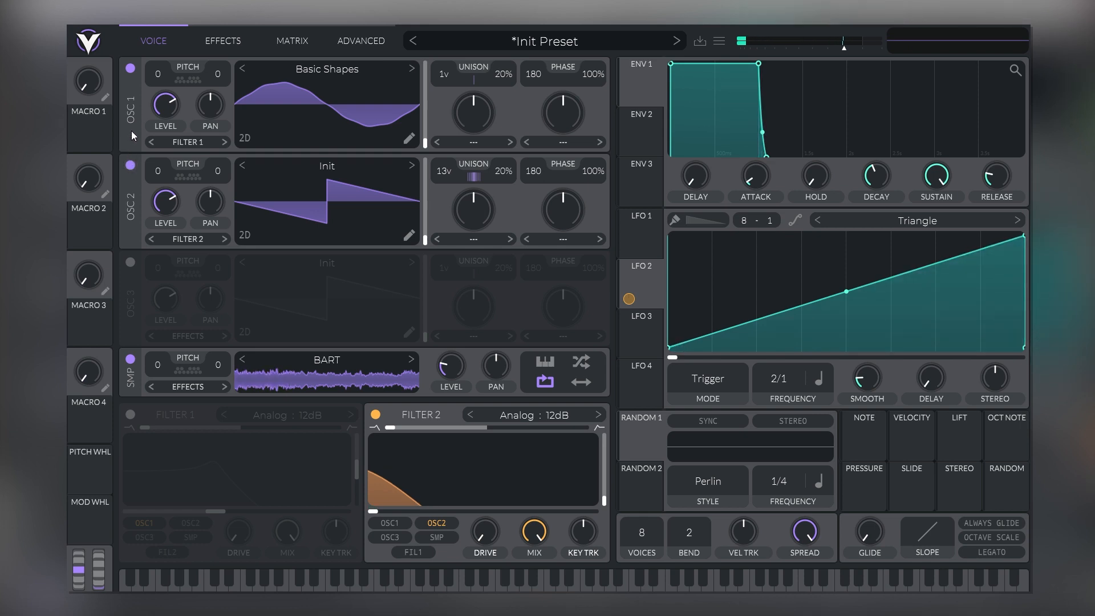
# Enable the EQ and a Filter effect set to Analog : Notch Blend, plus reverb
pyautogui.click(223, 41)
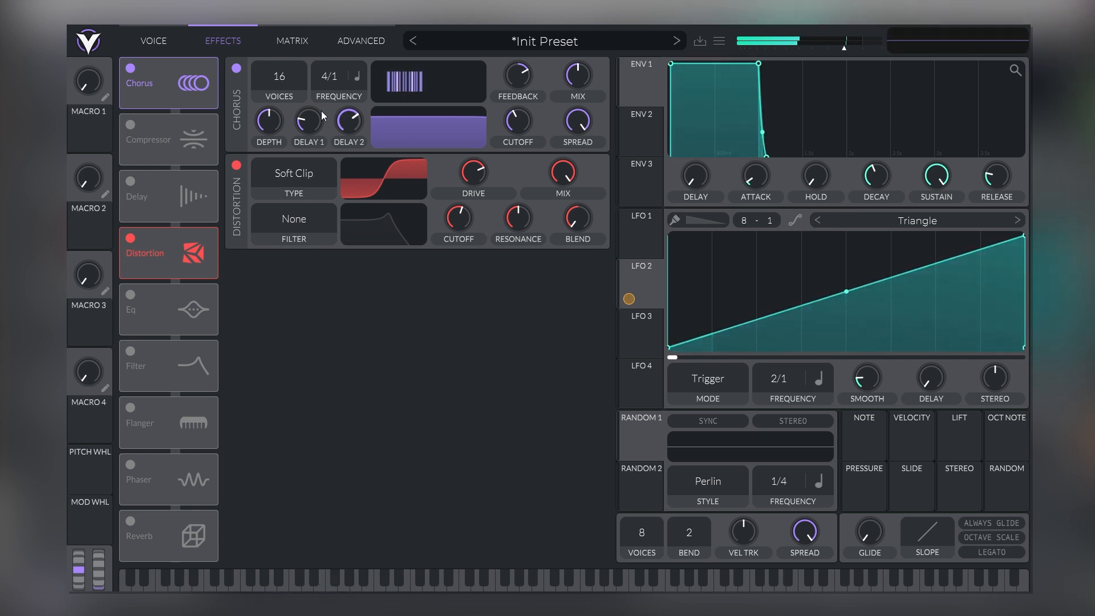
pyautogui.moveTo(203, 277)
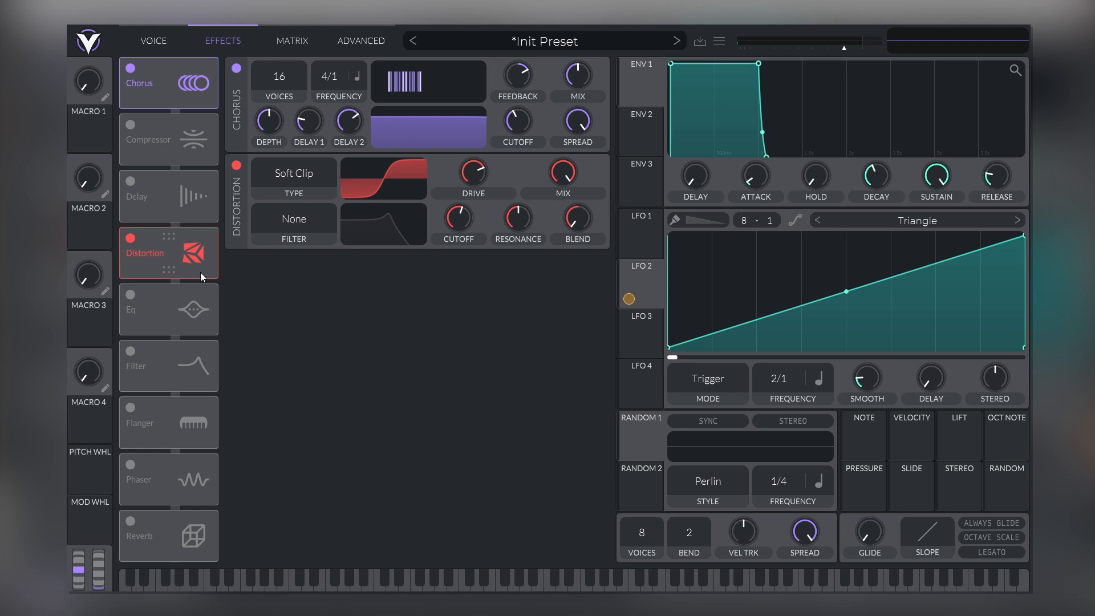
pyautogui.click(168, 309)
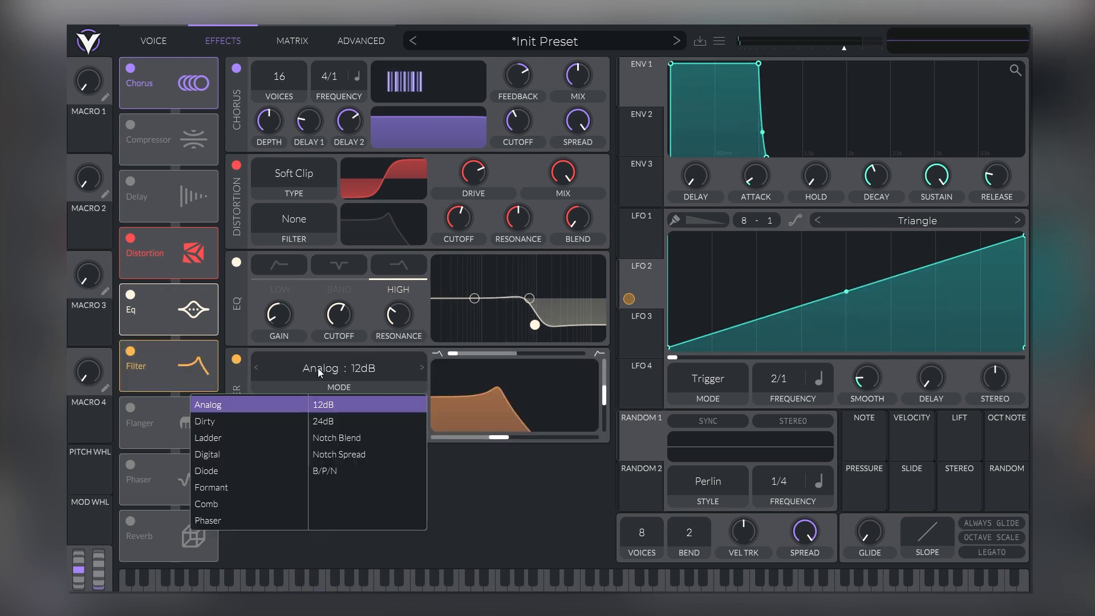
pyautogui.click(337, 437)
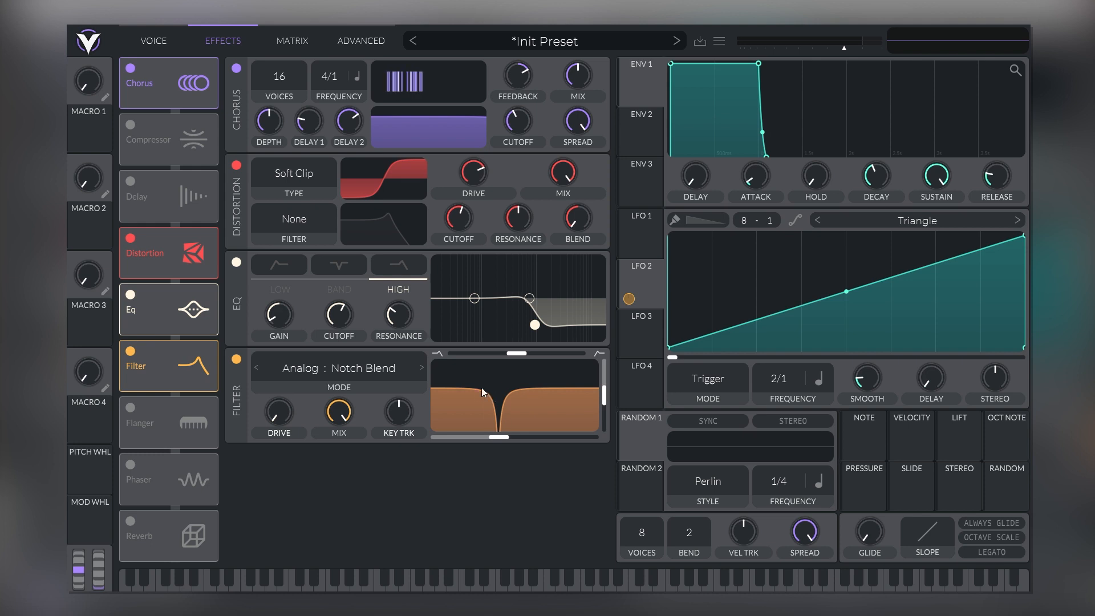
pyautogui.click(318, 580)
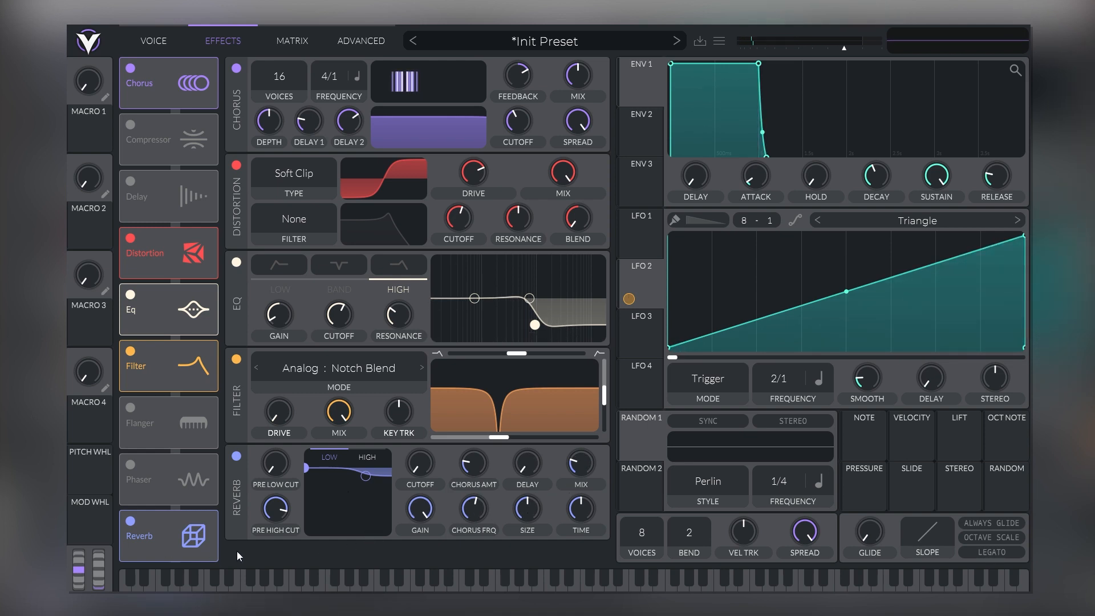
pyautogui.moveTo(116, 525)
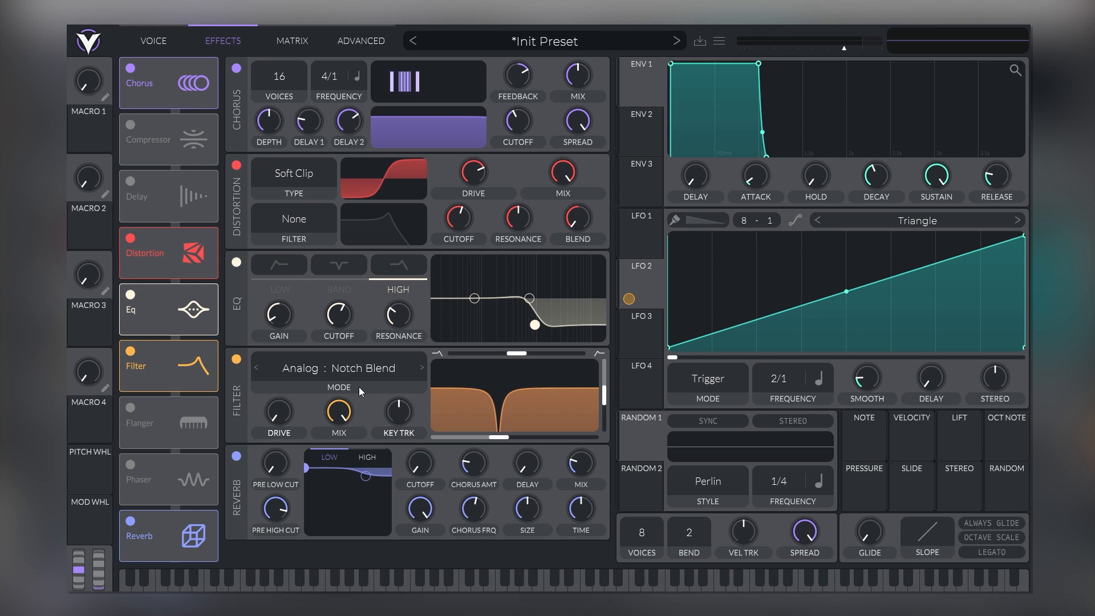
pyautogui.moveTo(338, 316)
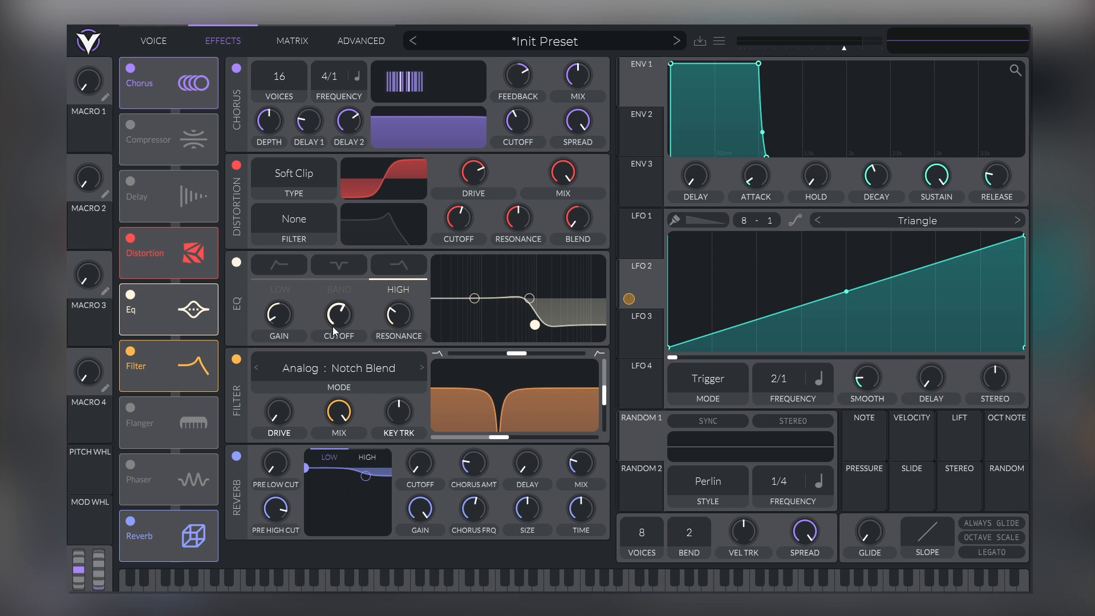
# Raise a high harmonic bar in OSC 1's Basic Shapes spectrum for a bumpier wave
pyautogui.click(153, 41)
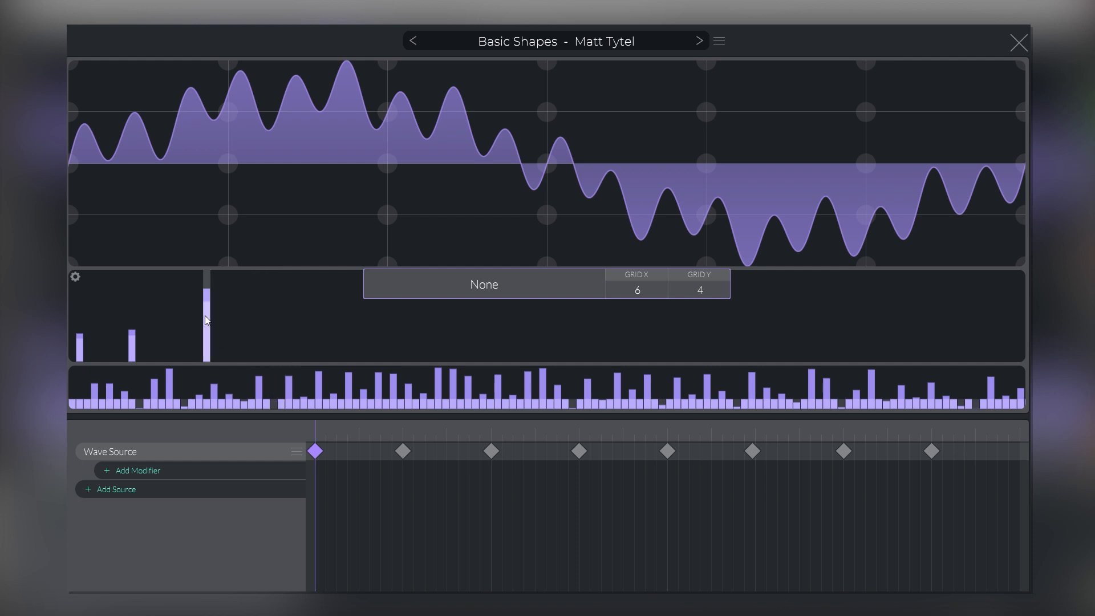
pyautogui.click(1019, 43)
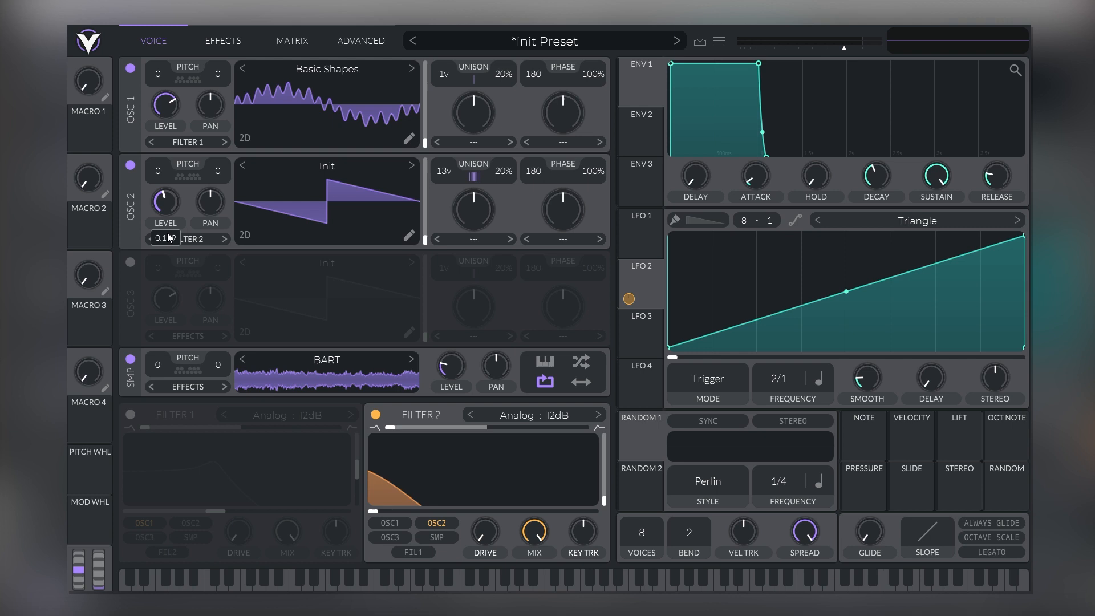
pyautogui.moveTo(449, 367)
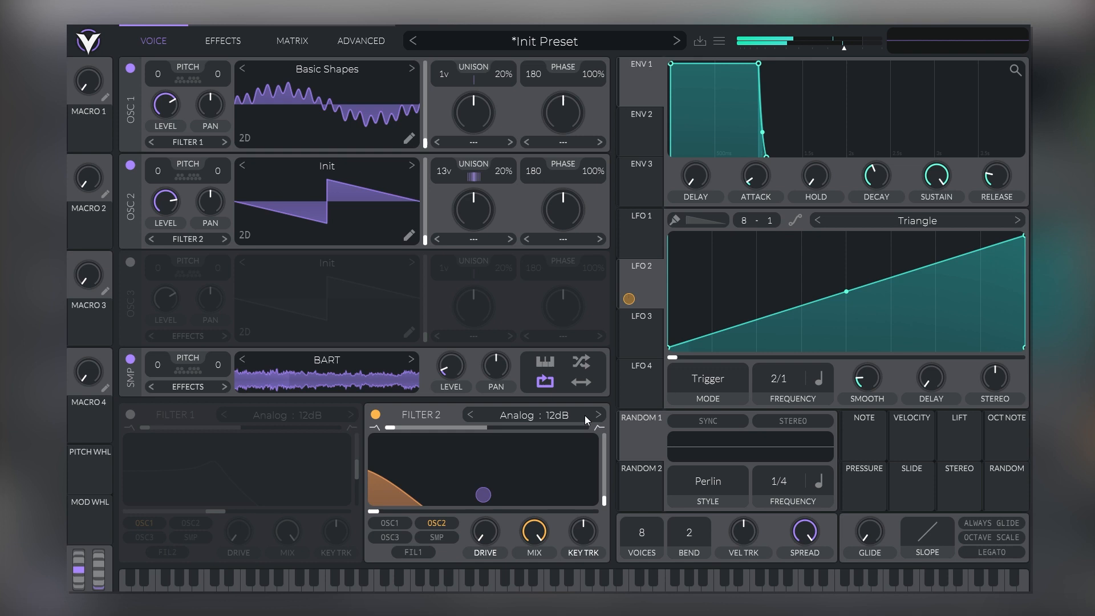
# Lower OSC 2 level, set the notch filter cutoff to about 221 Hz, and soften OSC 1's added harmonic
pyautogui.click(223, 41)
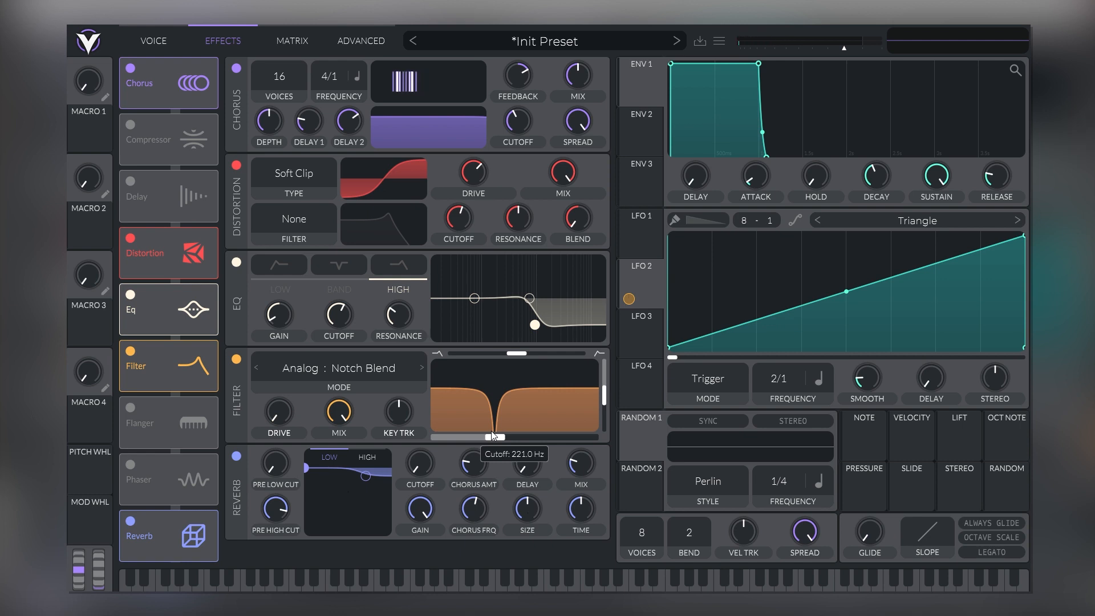
pyautogui.click(152, 41)
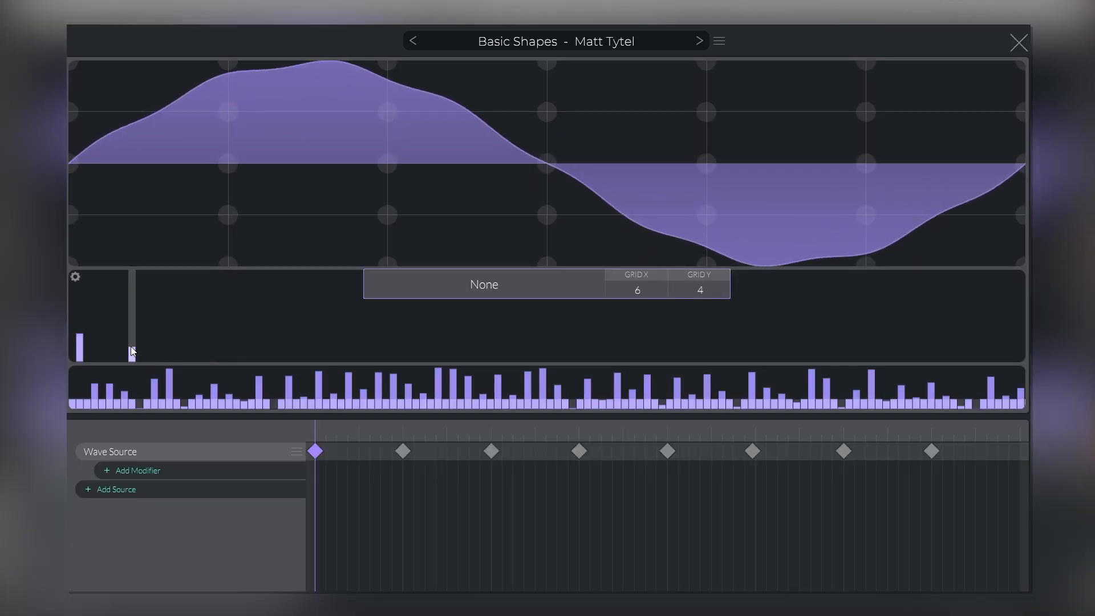
pyautogui.click(1017, 42)
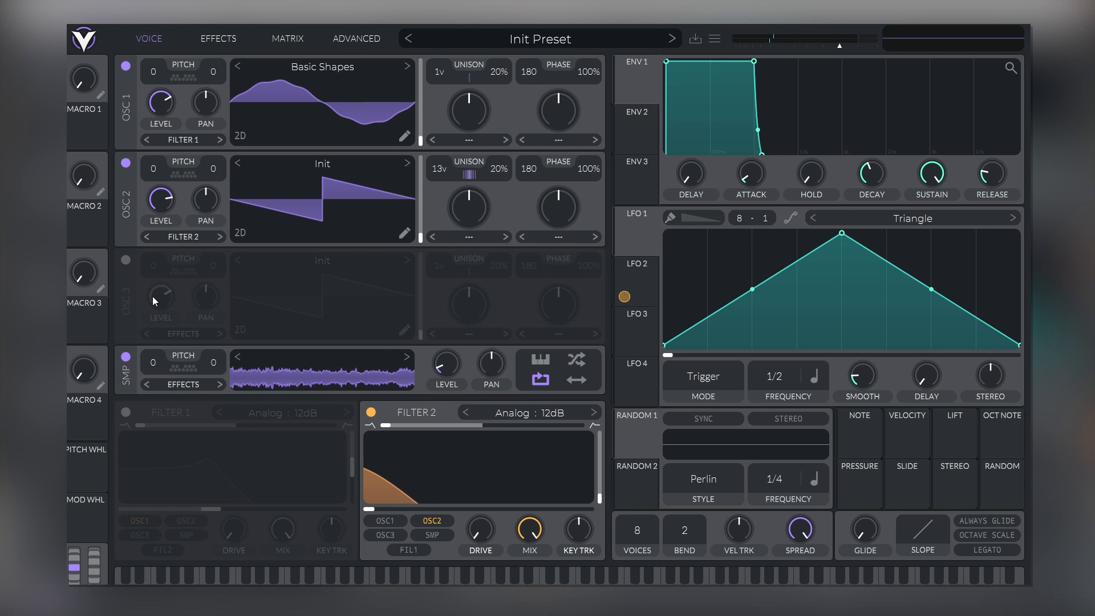